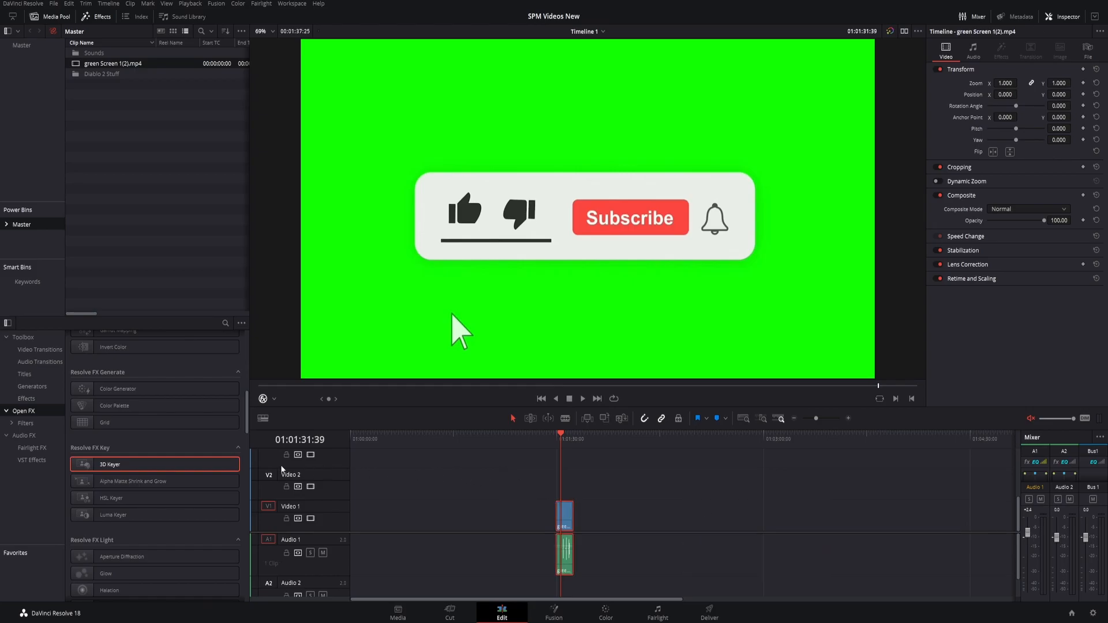
{"action": "mouse_move", "coordinate": [112, 465]}
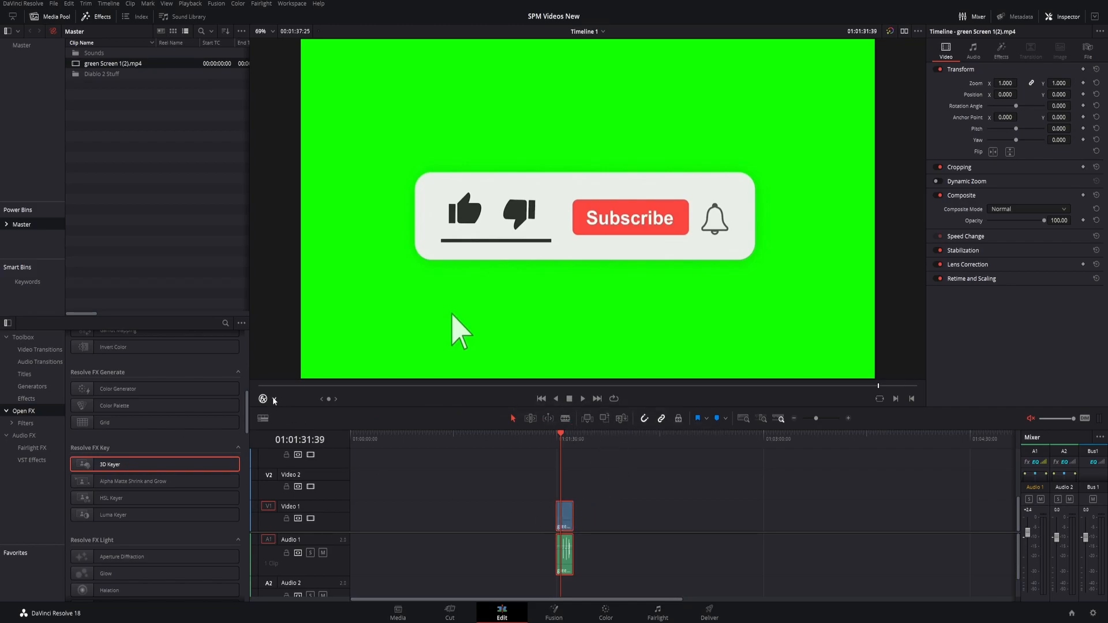
Step: Pick the green with the 3D Keyer, then set Clean Black to 21 and Despill to 1.0
{"action": "left_click", "coordinate": [274, 399]}
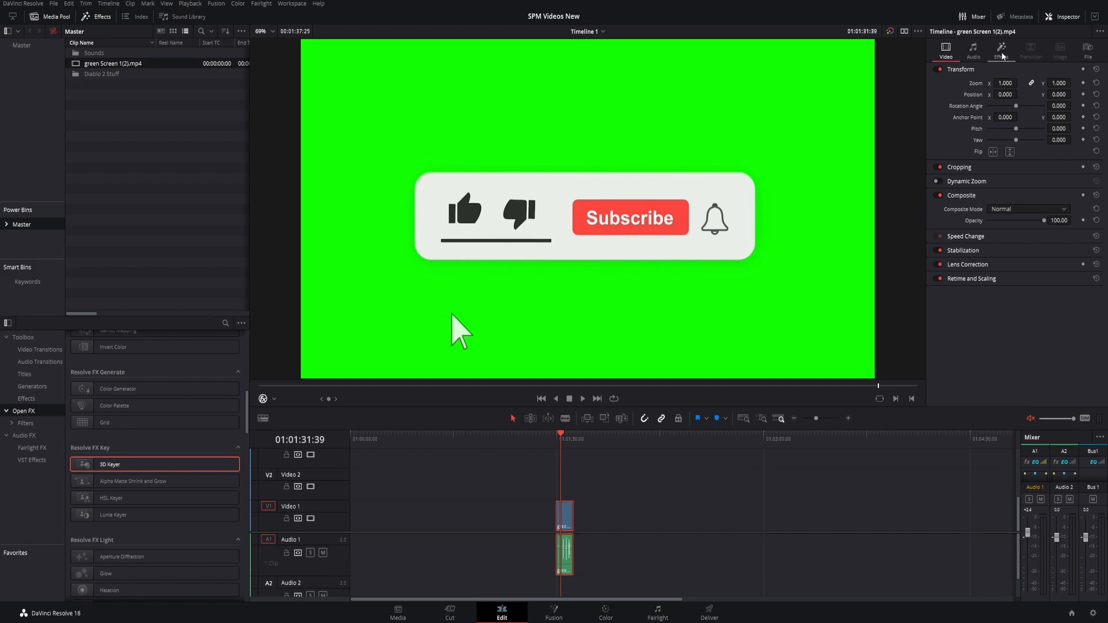
{"action": "left_click", "coordinate": [999, 52]}
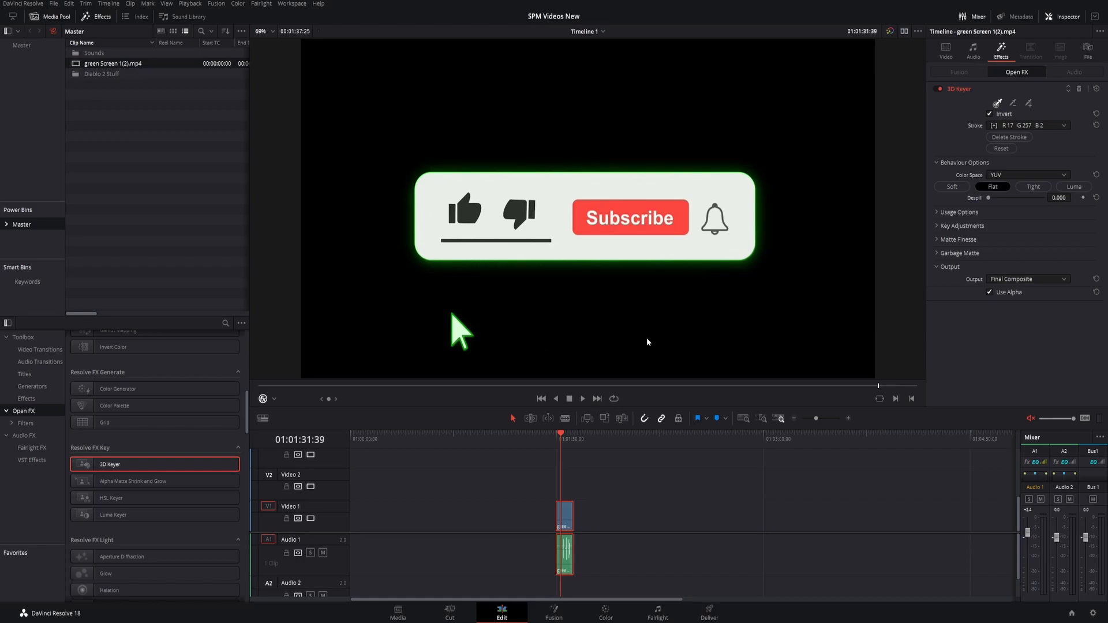
{"action": "left_click", "coordinate": [937, 239]}
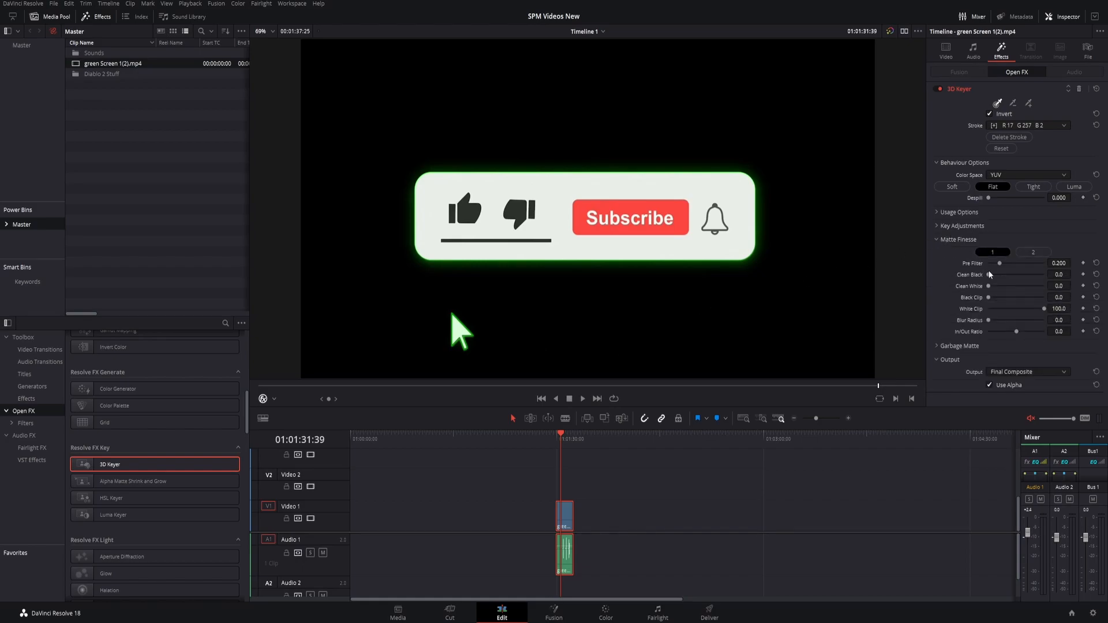
{"action": "left_click_drag", "start_coordinate": [999, 275], "coordinate": [1014, 274]}
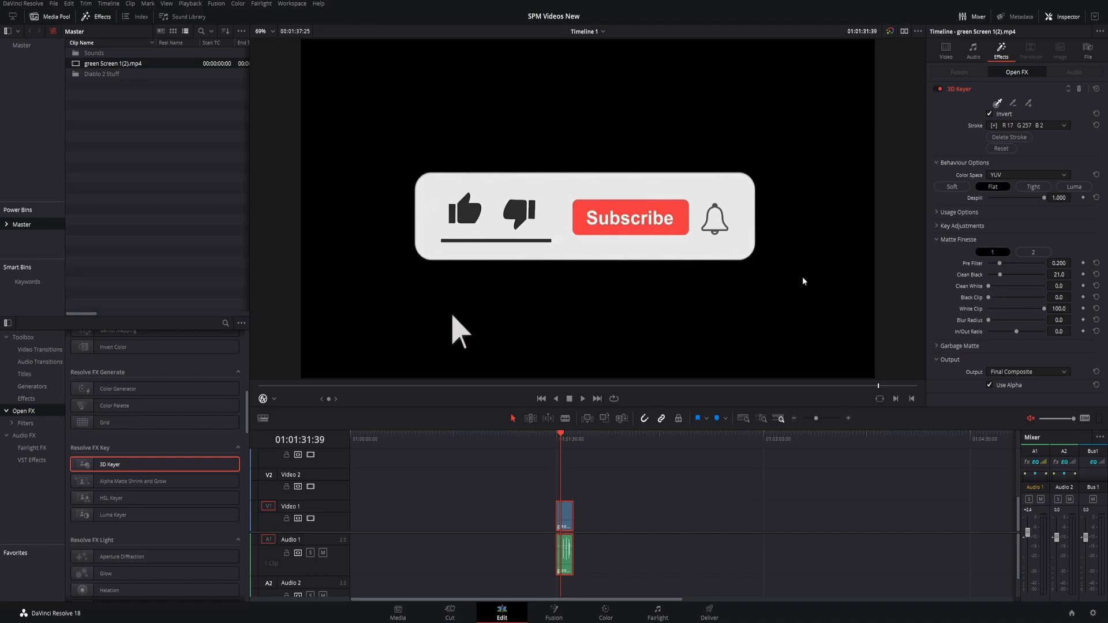
{"action": "mouse_move", "coordinate": [743, 314]}
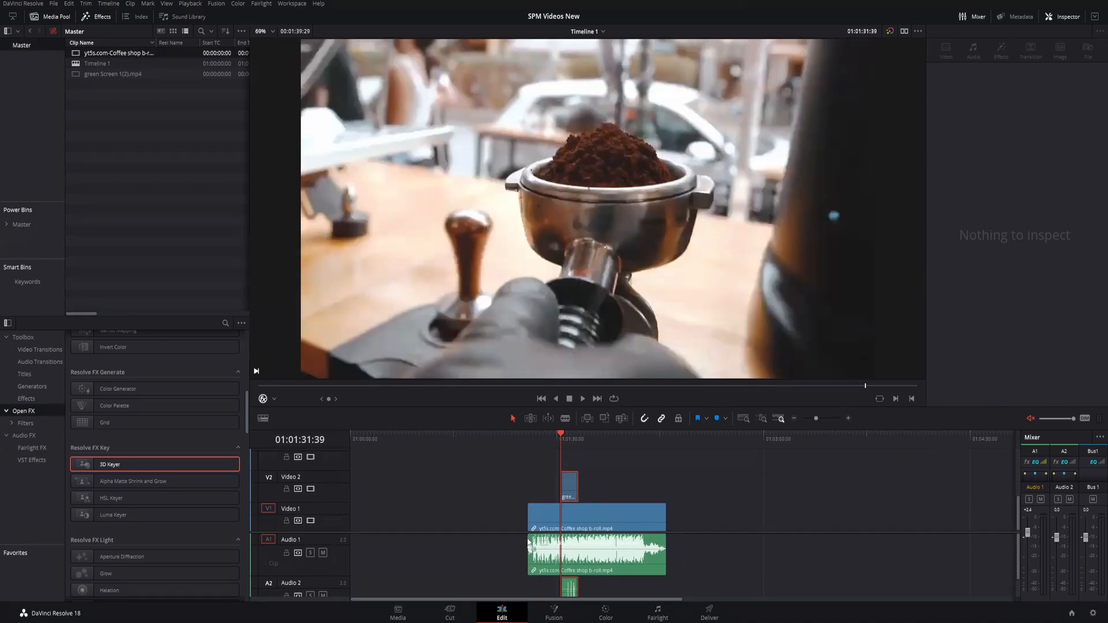
Step: Set the button's Zoom to 0.430 and Position to 624, 415, then preview playback
{"action": "left_click", "coordinate": [569, 487]}
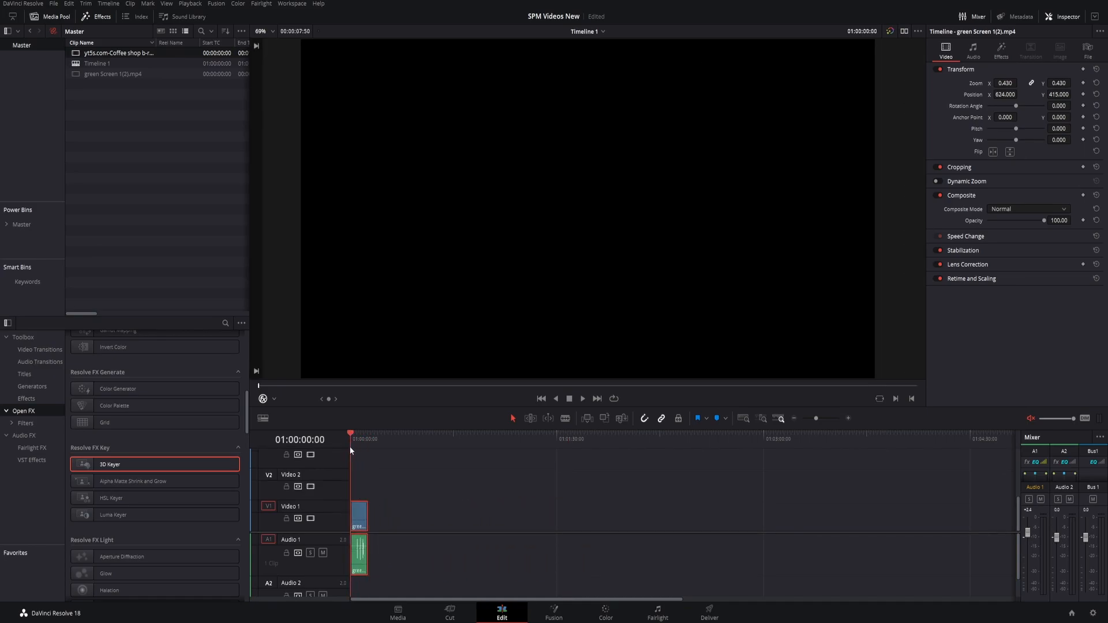
{"action": "left_click", "coordinate": [583, 399]}
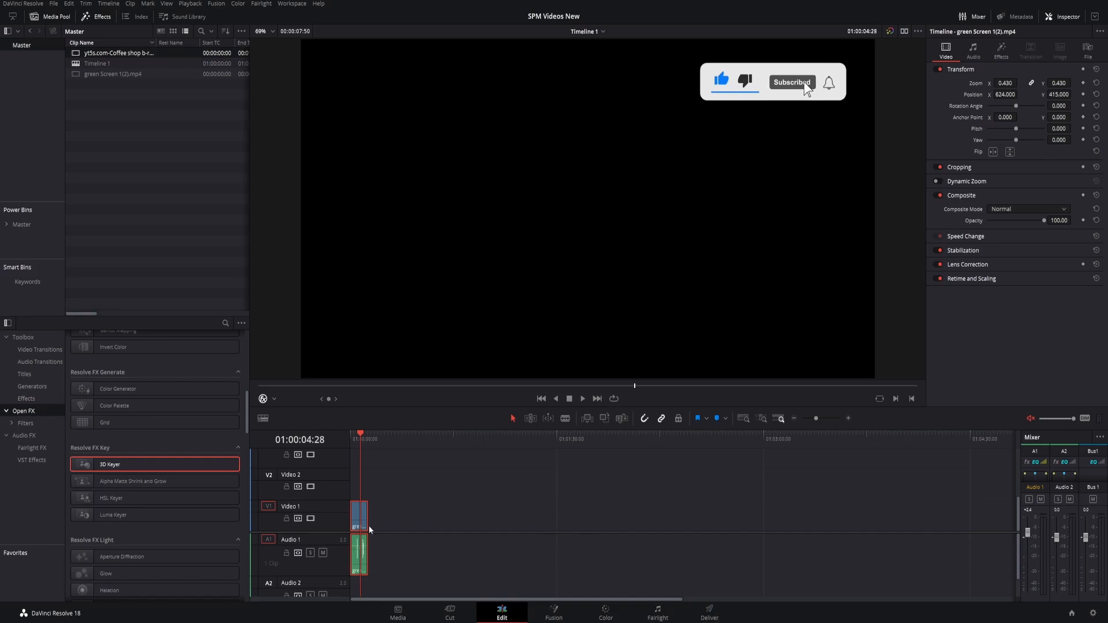
Step: On the Deliver page, name the export 'Animated like and sub' in QuickTime format
{"action": "left_click", "coordinate": [708, 617]}
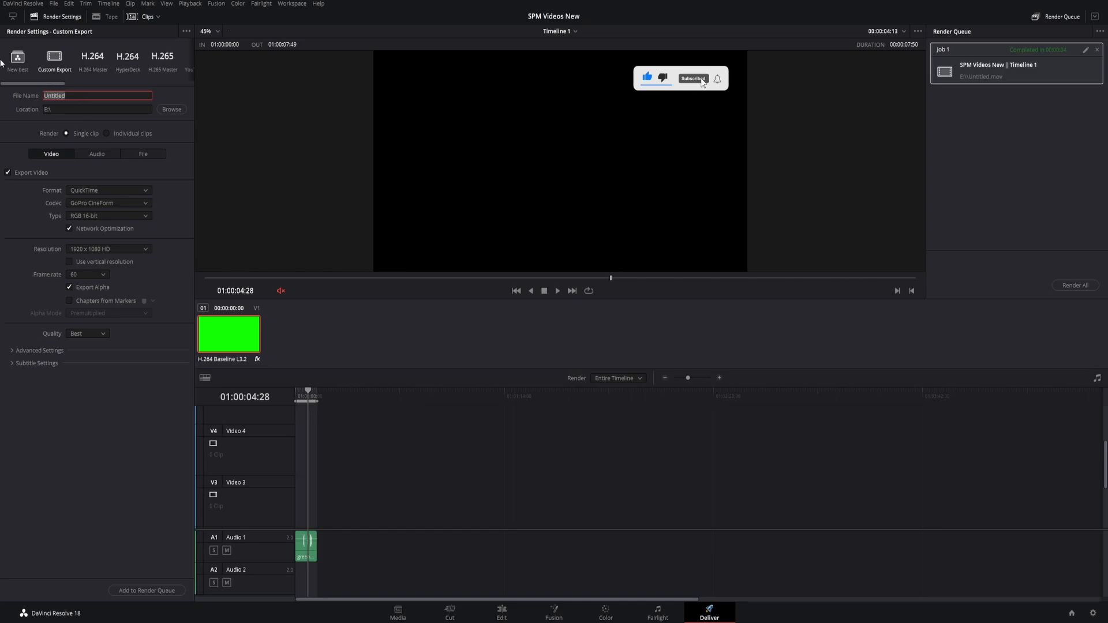
{"action": "type", "text": "Anima"}
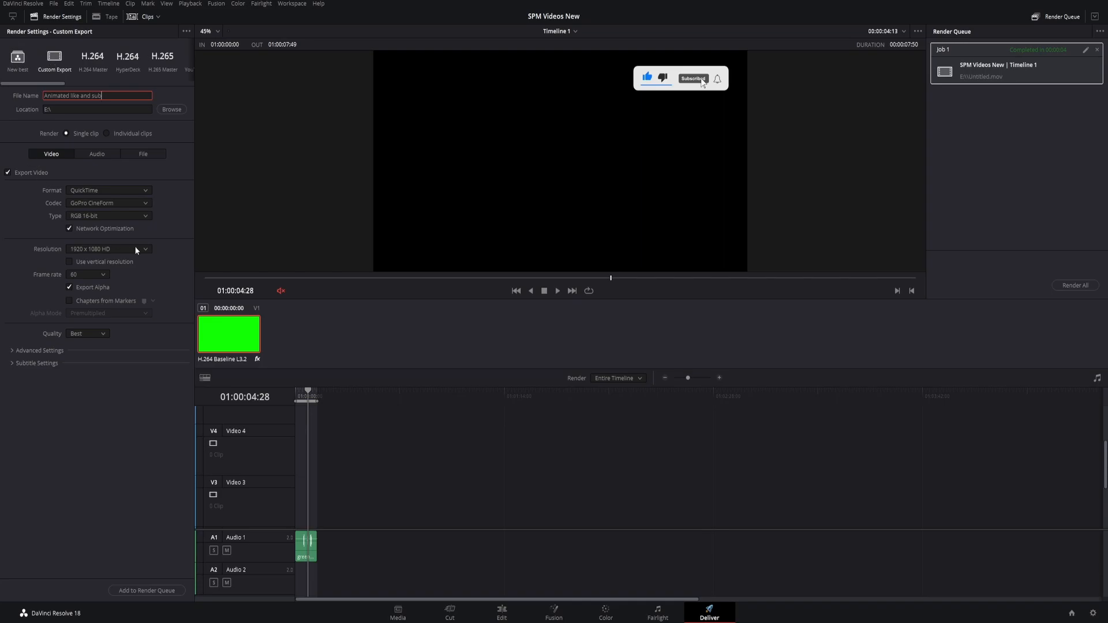
{"action": "left_click", "coordinate": [108, 190]}
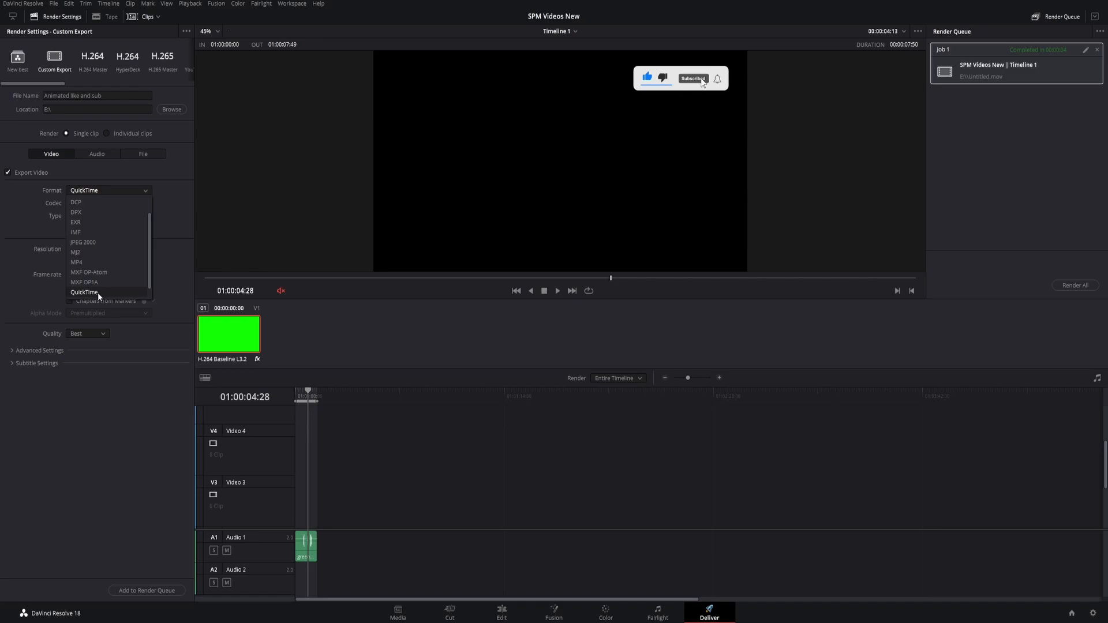
{"action": "left_click", "coordinate": [84, 292]}
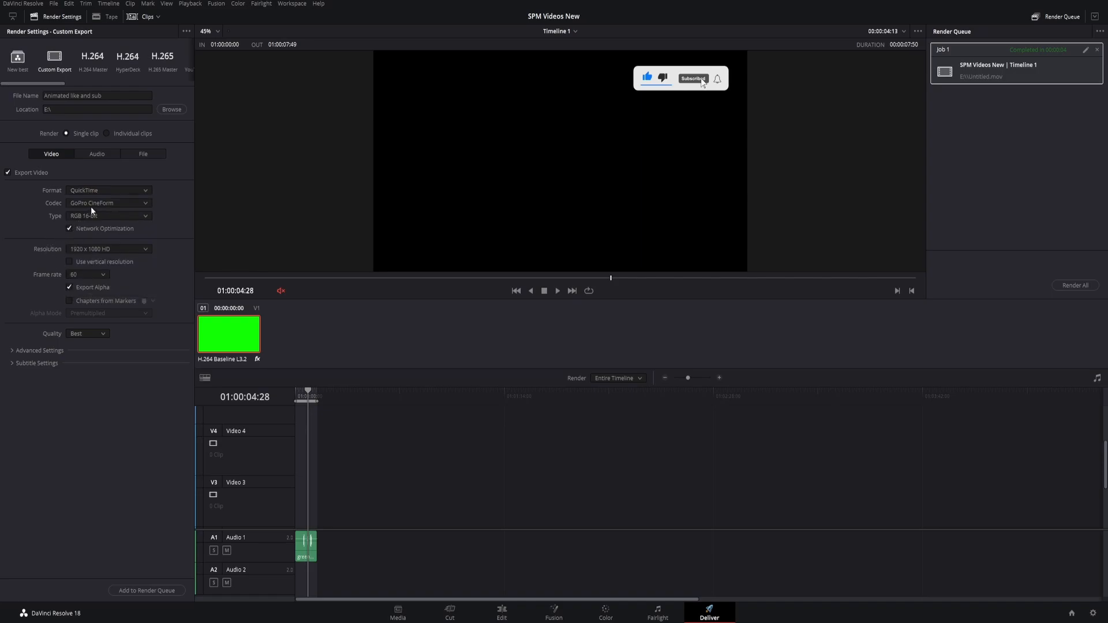
Step: Choose GoPro CineForm RGB 16-bit with Export Alpha, and delete the old render job
{"action": "left_click", "coordinate": [107, 202]}
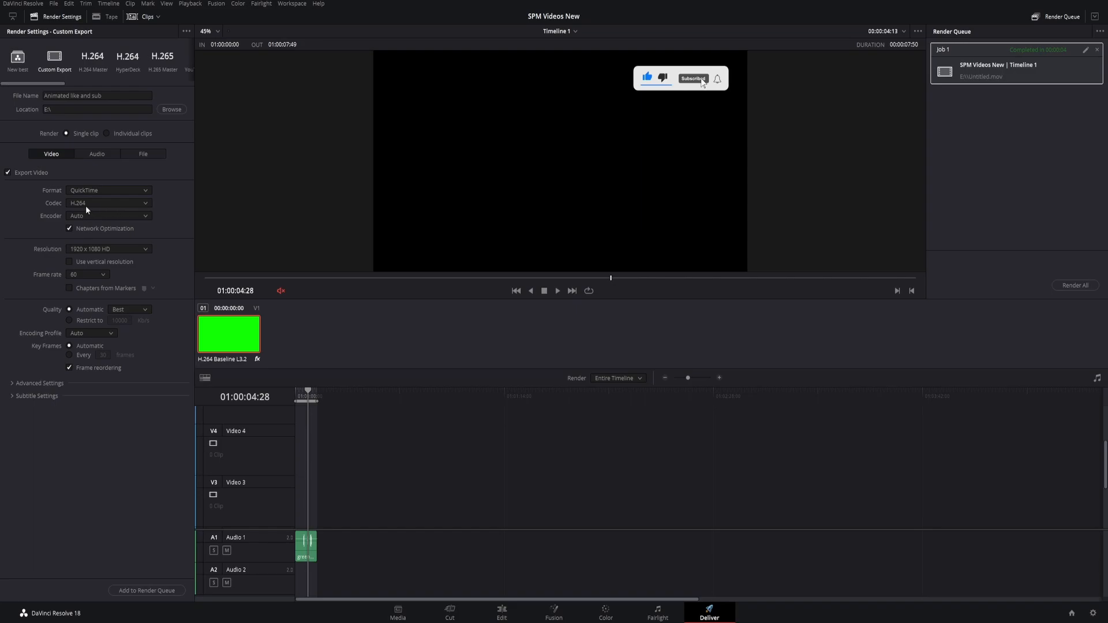
{"action": "left_click", "coordinate": [109, 202]}
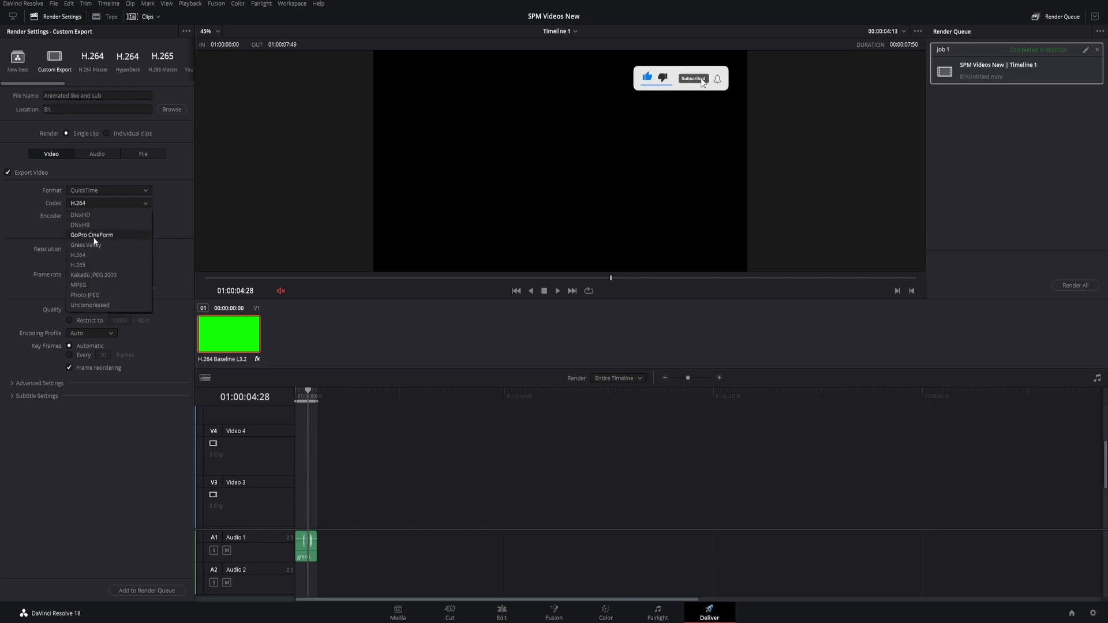
{"action": "left_click", "coordinate": [92, 235]}
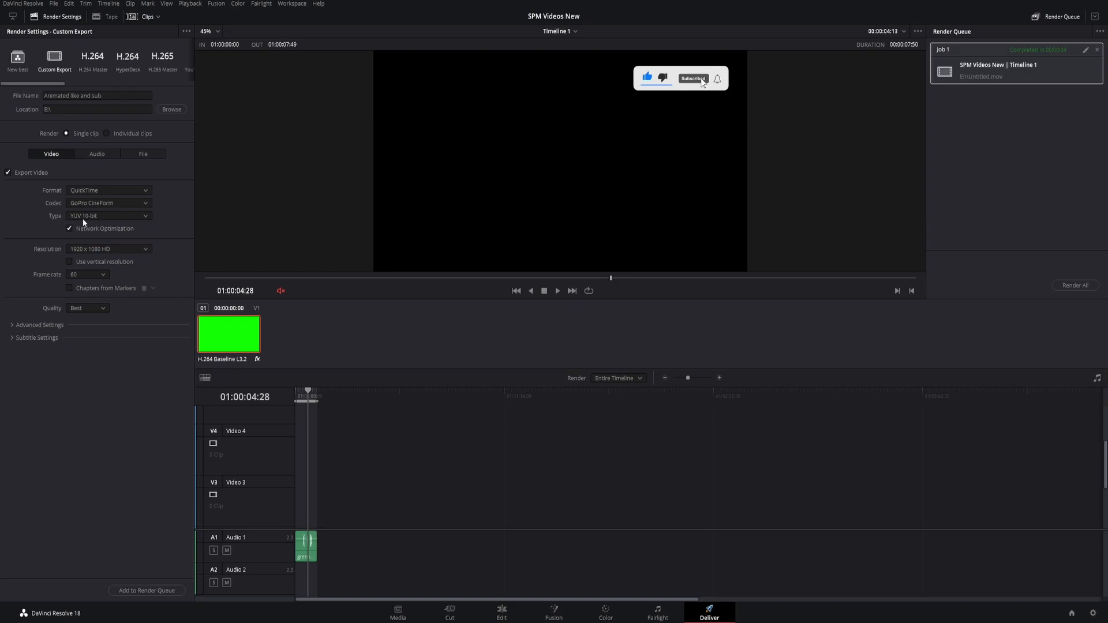
{"action": "left_click", "coordinate": [108, 216]}
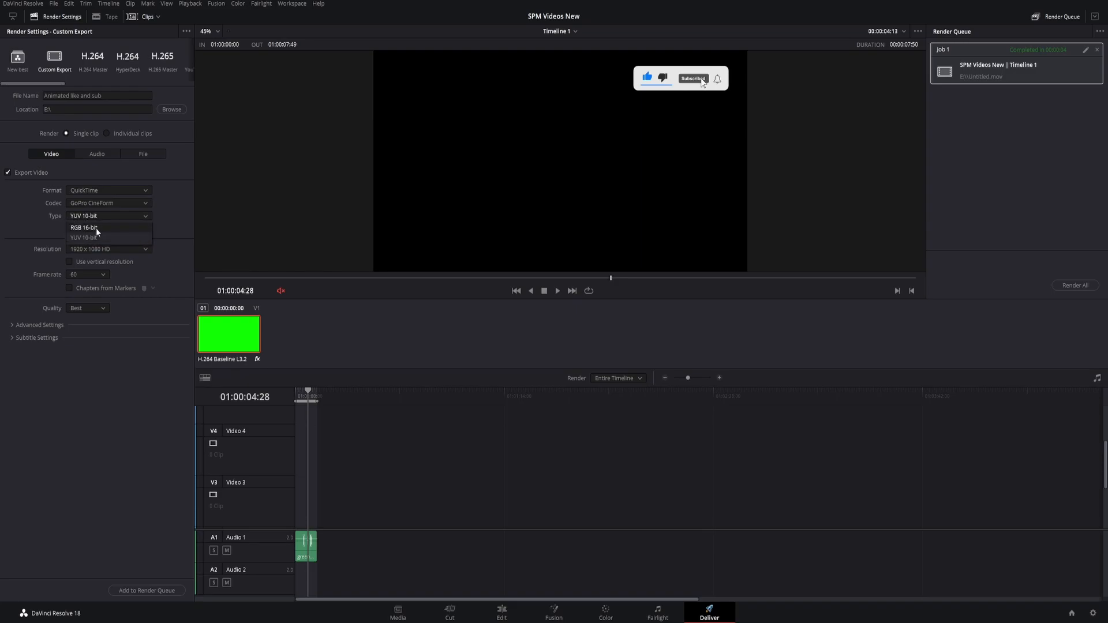
{"action": "left_click", "coordinate": [79, 227]}
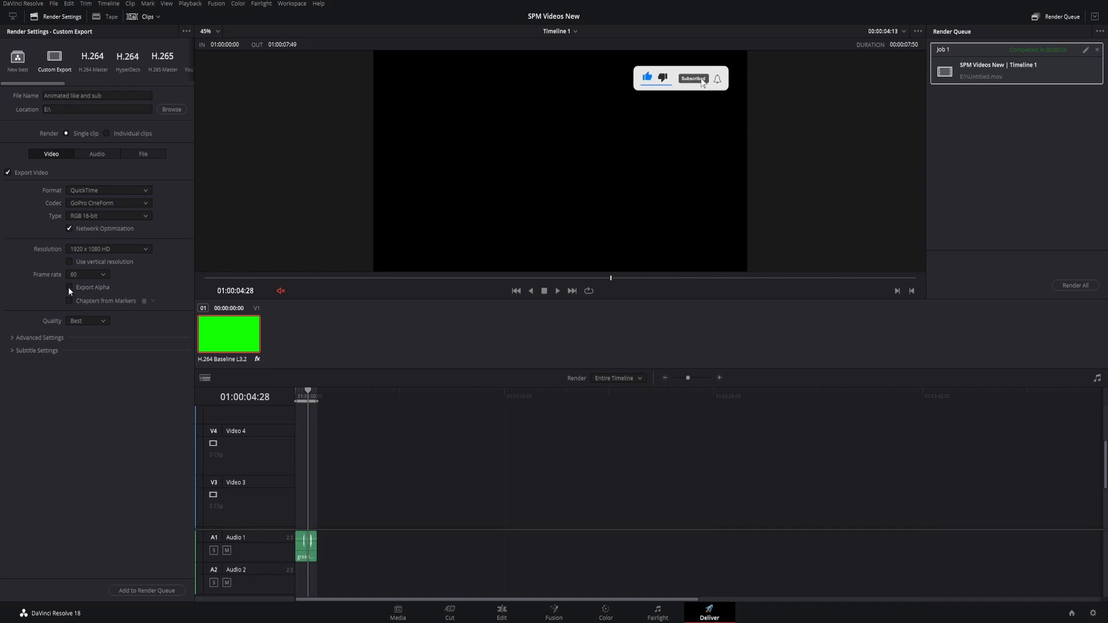
{"action": "left_click", "coordinate": [69, 287]}
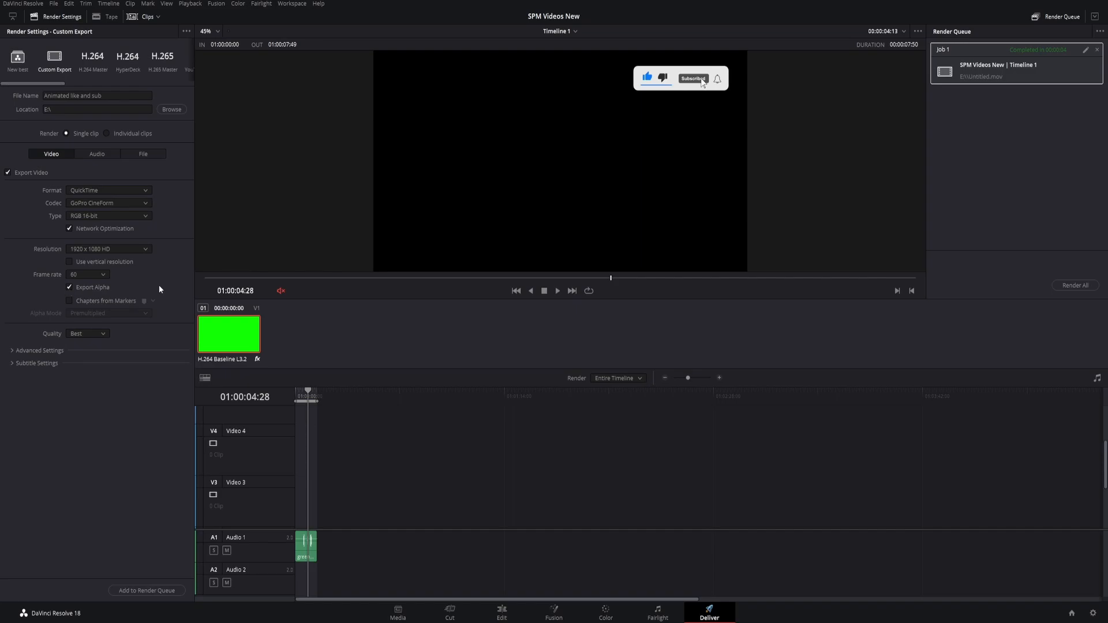
{"action": "left_click", "coordinate": [1078, 50]}
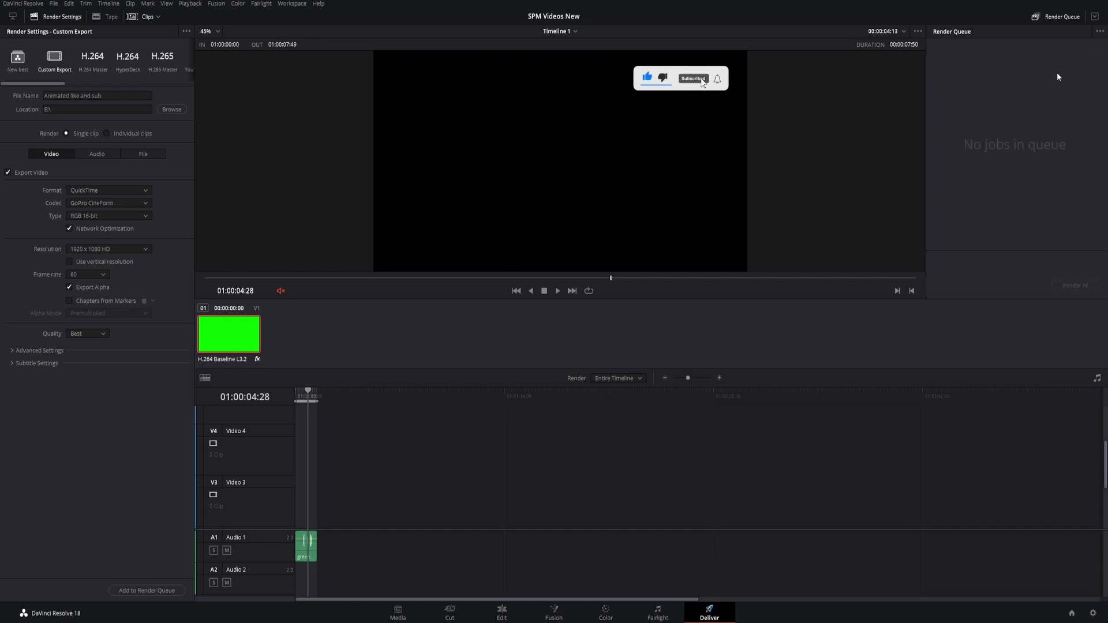
Step: Queue and render the 'Animated like and sub' job, then return to the Edit page
{"action": "left_click", "coordinate": [145, 589]}
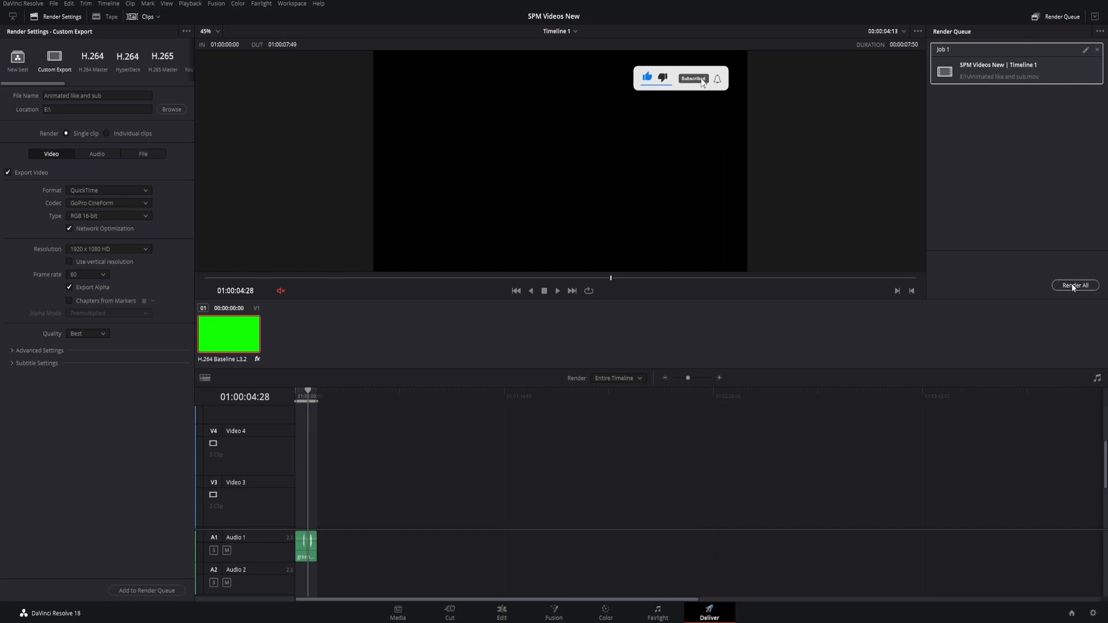
{"action": "left_click", "coordinate": [1075, 285]}
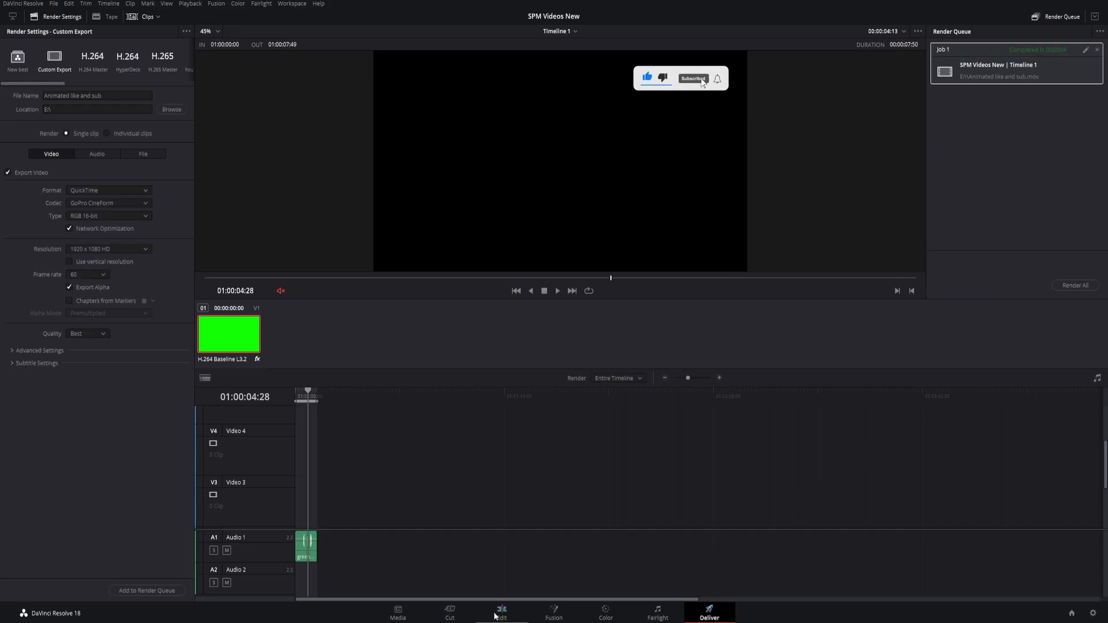
{"action": "left_click", "coordinate": [501, 613]}
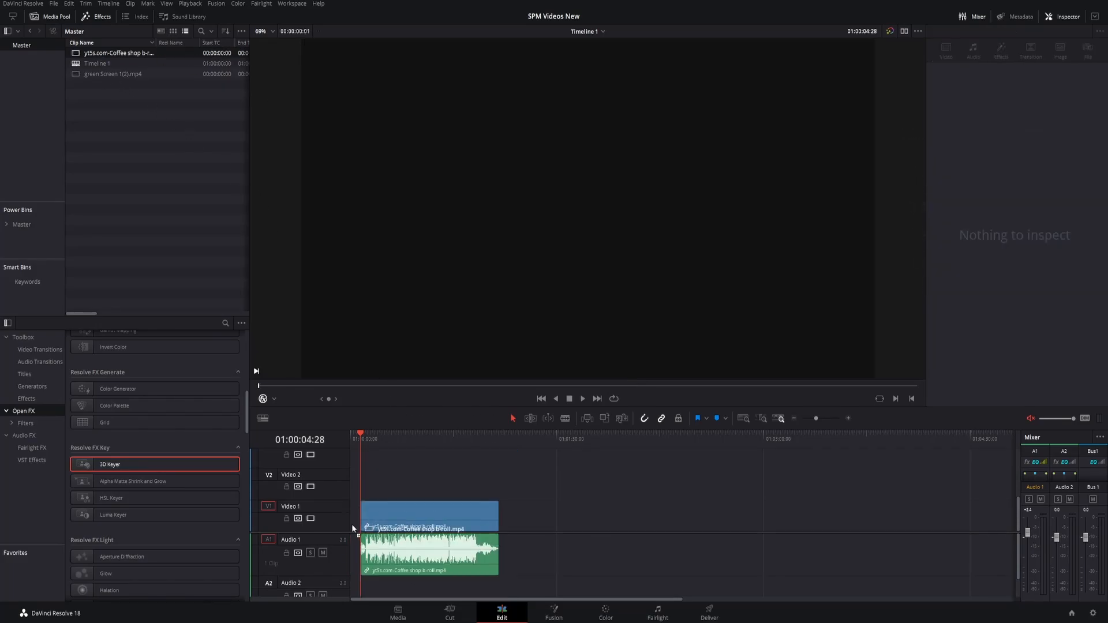
Step: Place Animated like and sub.mov on Video 2 above the coffee b-roll clip
{"action": "left_click", "coordinate": [423, 516]}
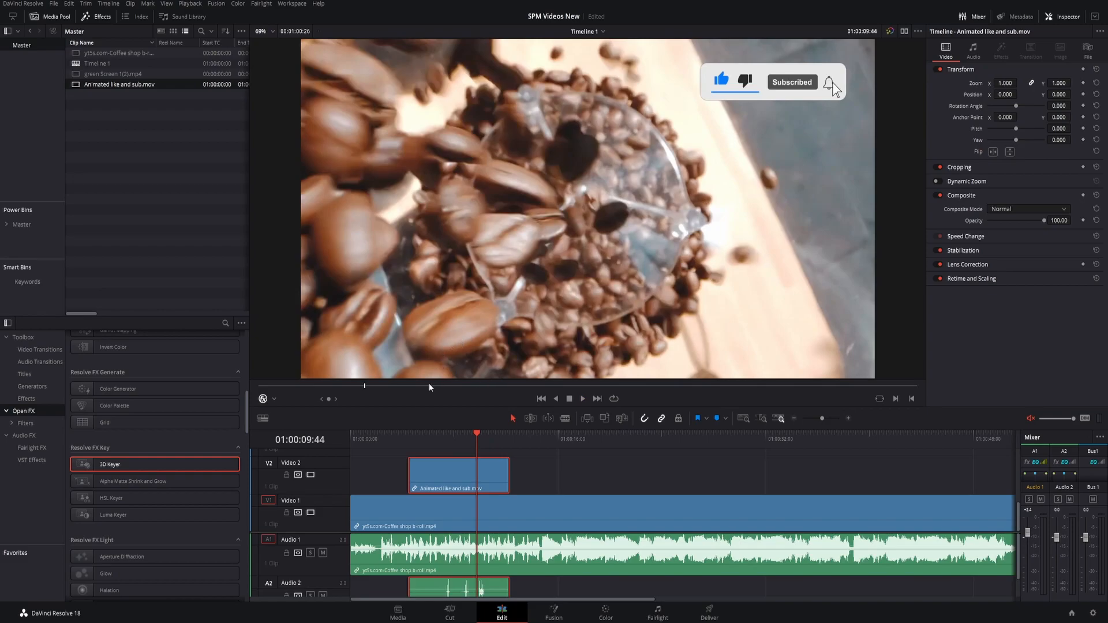
{"action": "mouse_move", "coordinate": [16, 233]}
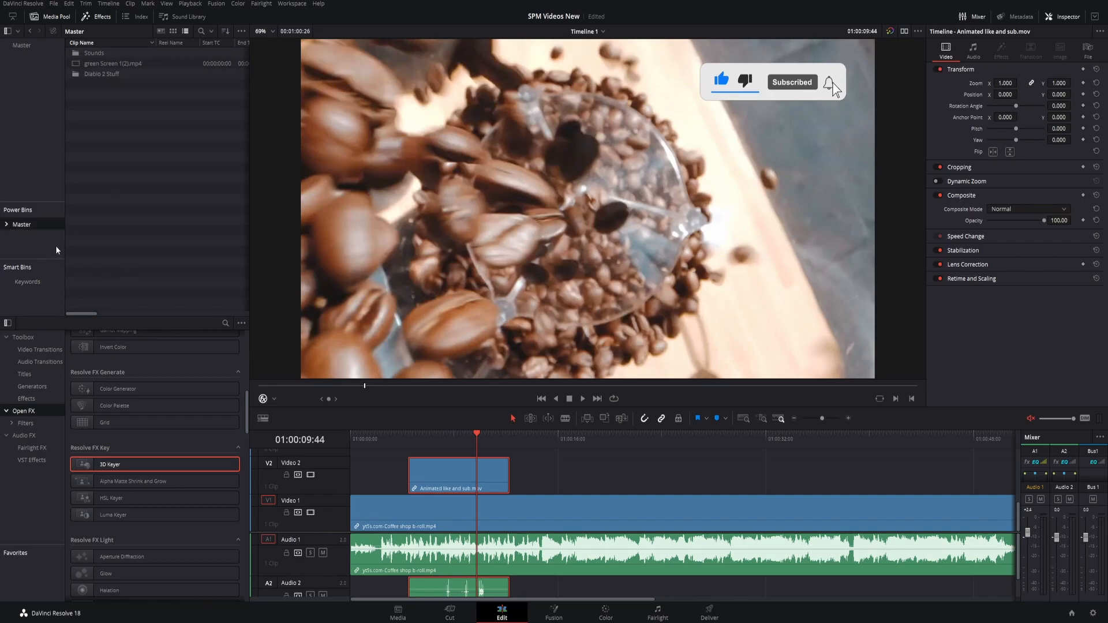
Step: Remove green Screen 1(2).mp4 from the Master power bin and add the V2 button clip
{"action": "right_click", "coordinate": [112, 64]}
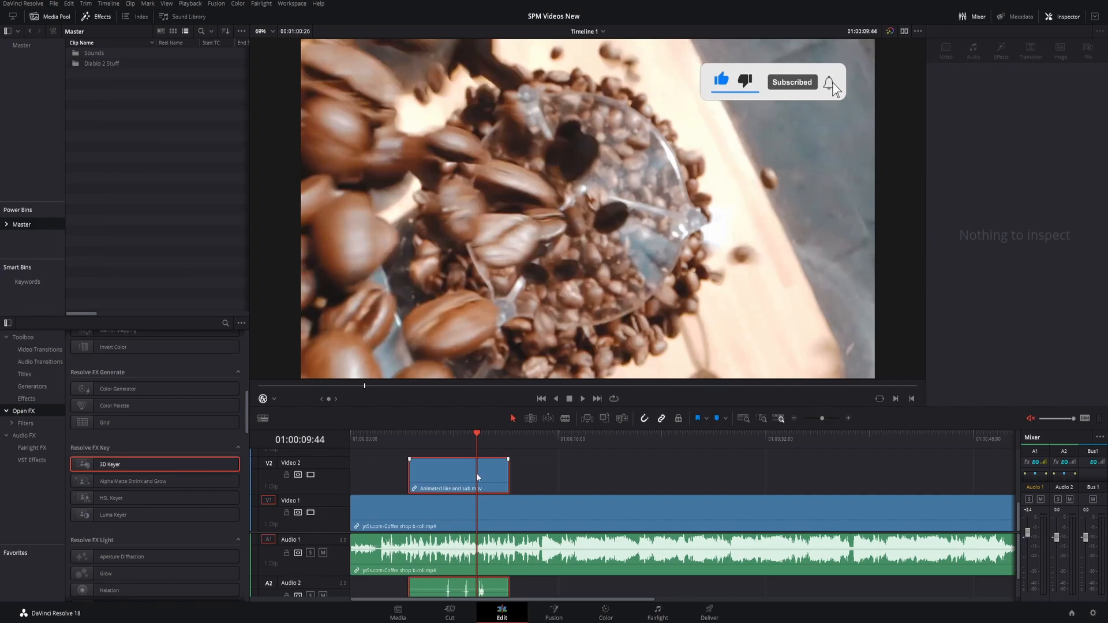
{"action": "mouse_move", "coordinate": [450, 475]}
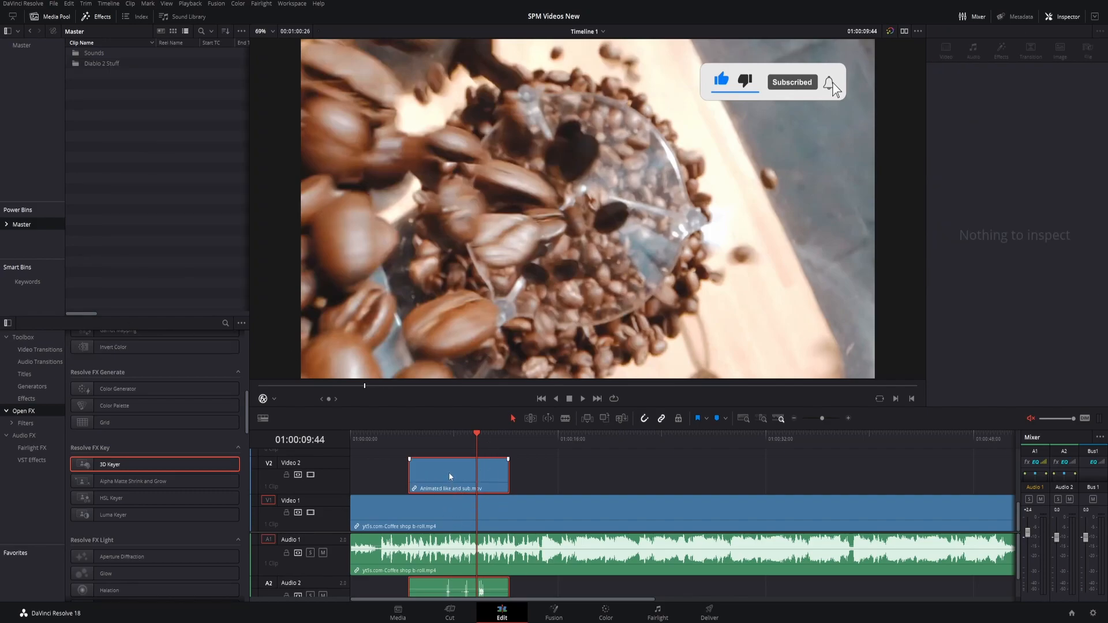
{"action": "left_click", "coordinate": [451, 475]}
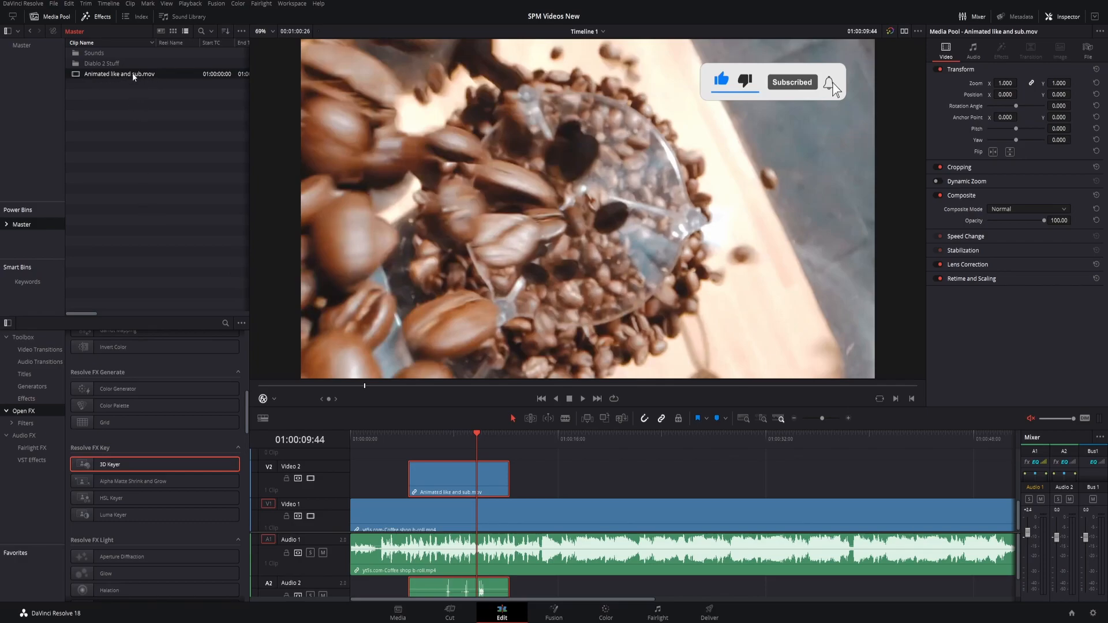
{"action": "mouse_move", "coordinate": [122, 104]}
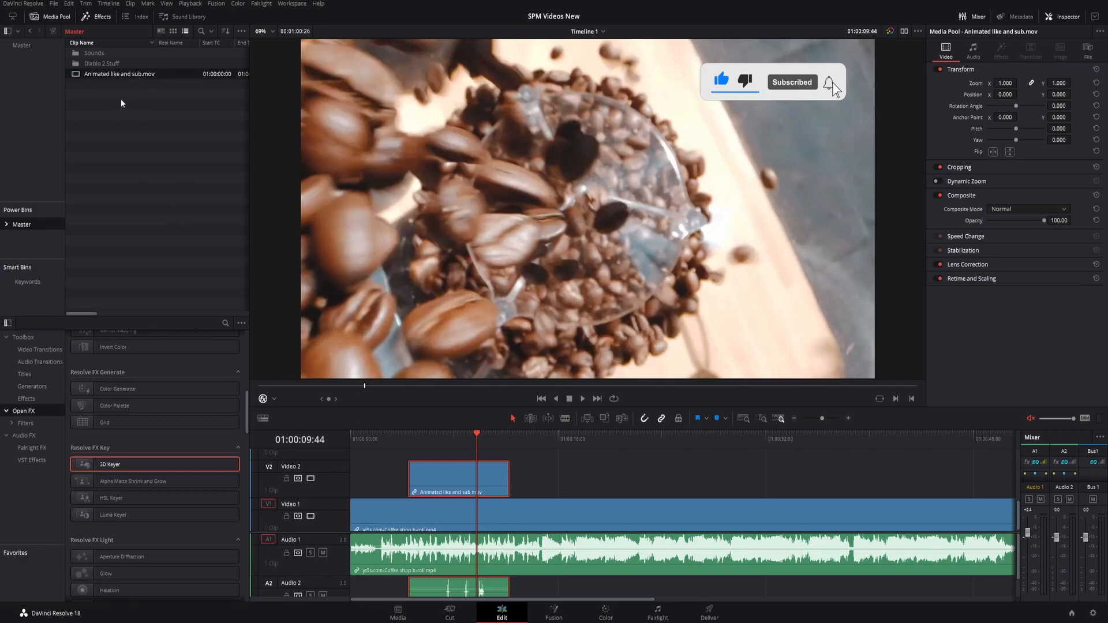